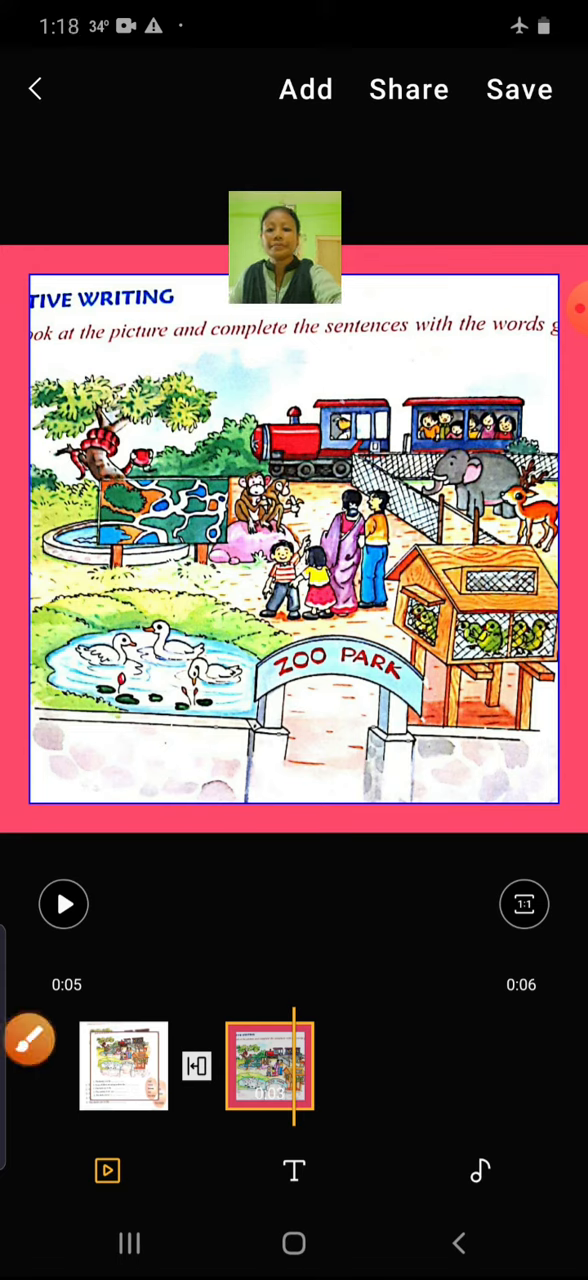
Open the brush/doodle drawing panel over the zoo picture clip.
click(30, 1037)
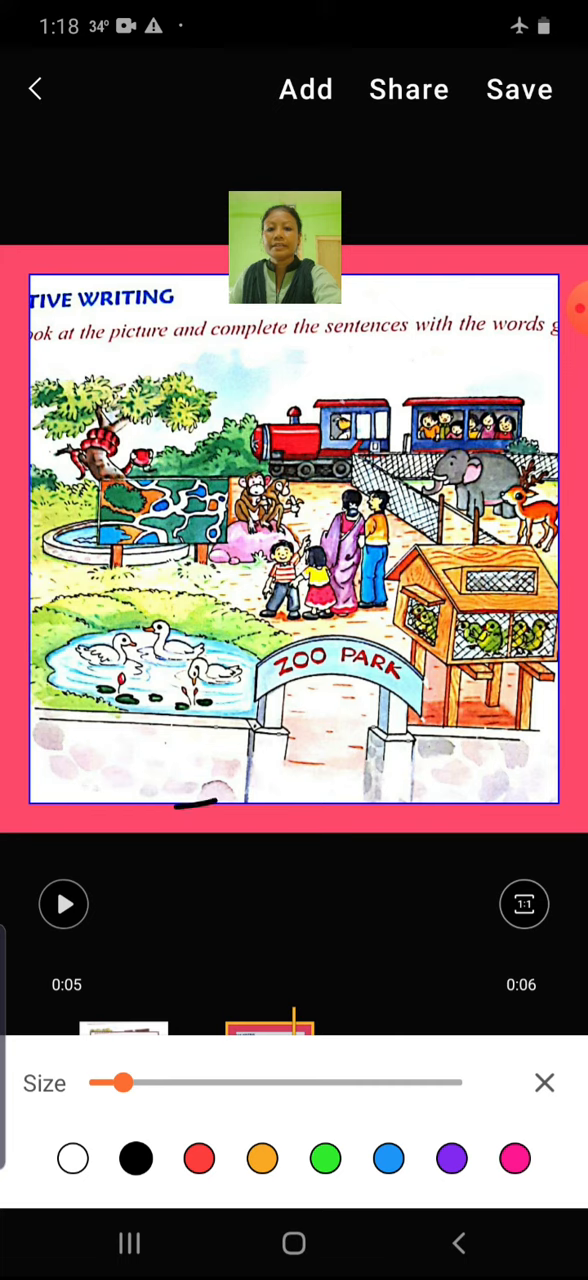
Draw black circles around the train, children, monkey and bird house.
drag(195, 800, 345, 665)
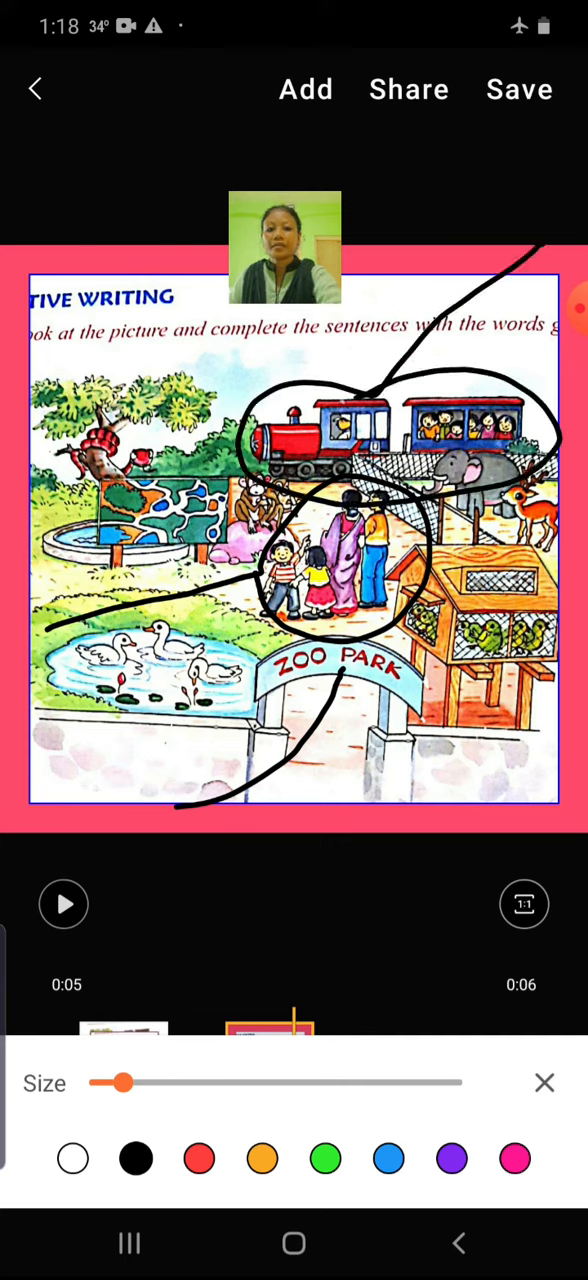
drag(475, 680, 380, 810)
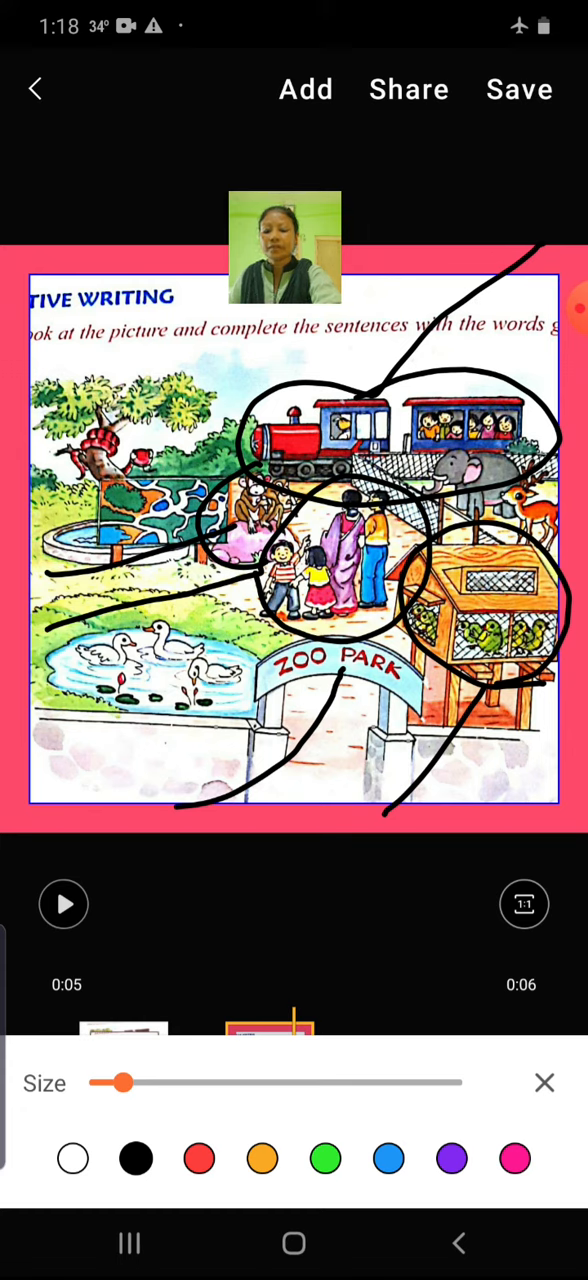
drag(40, 790, 170, 695)
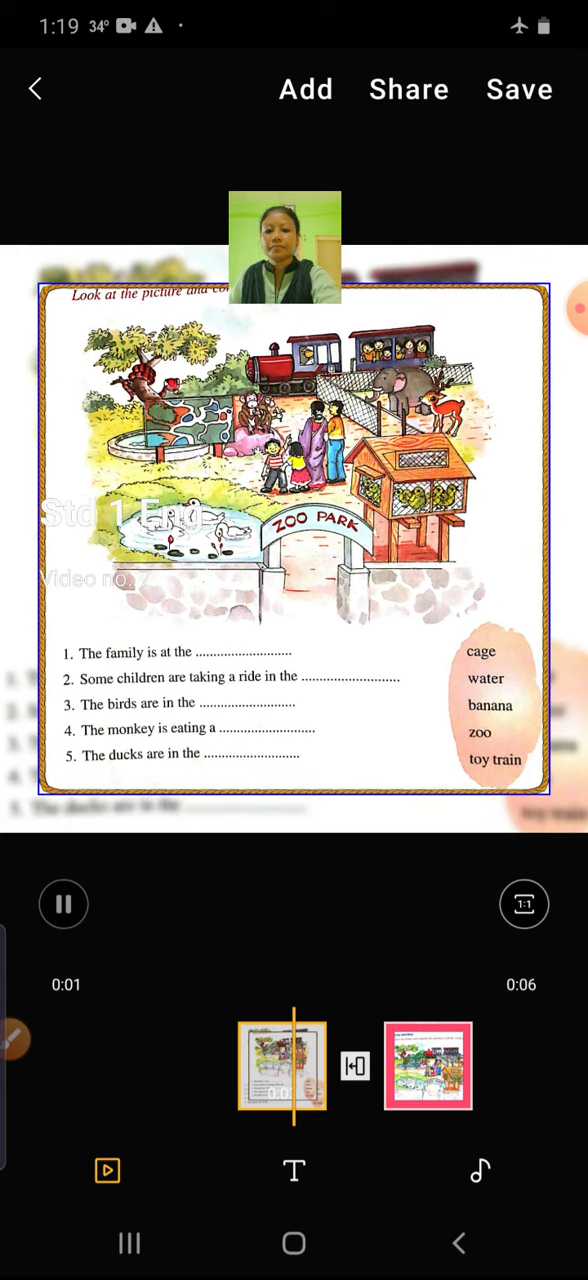
Reopen the drawing panel on the sentence worksheet clip for pink drawing.
click(64, 903)
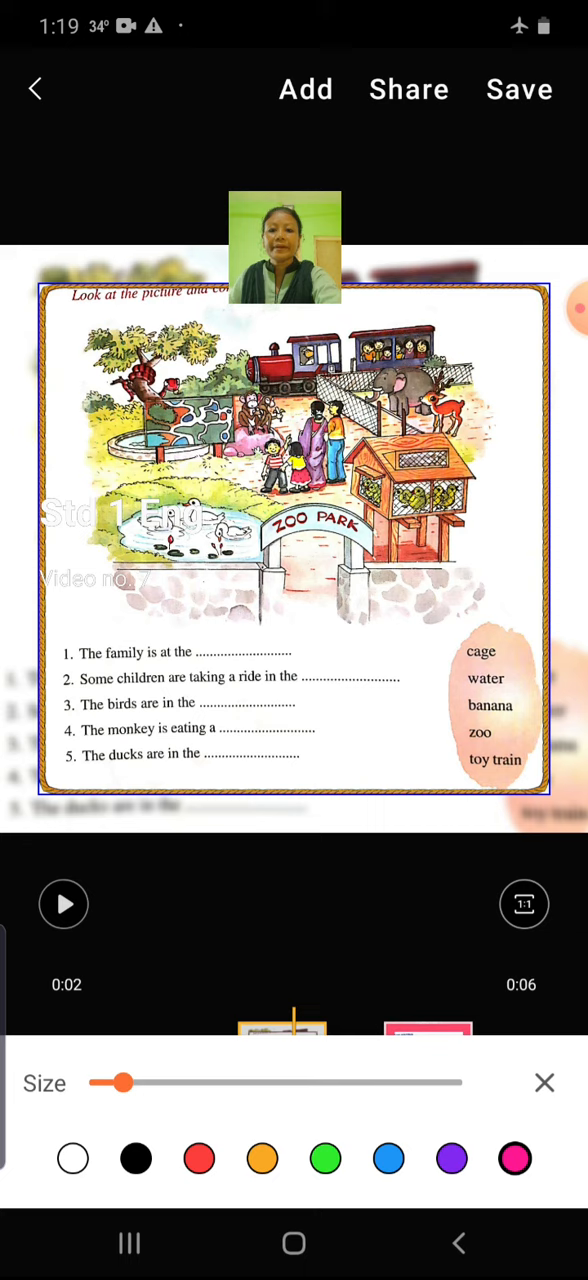
Draw pink lines to cage, water, banana, zoo and toy train.
drag(232, 644, 367, 676)
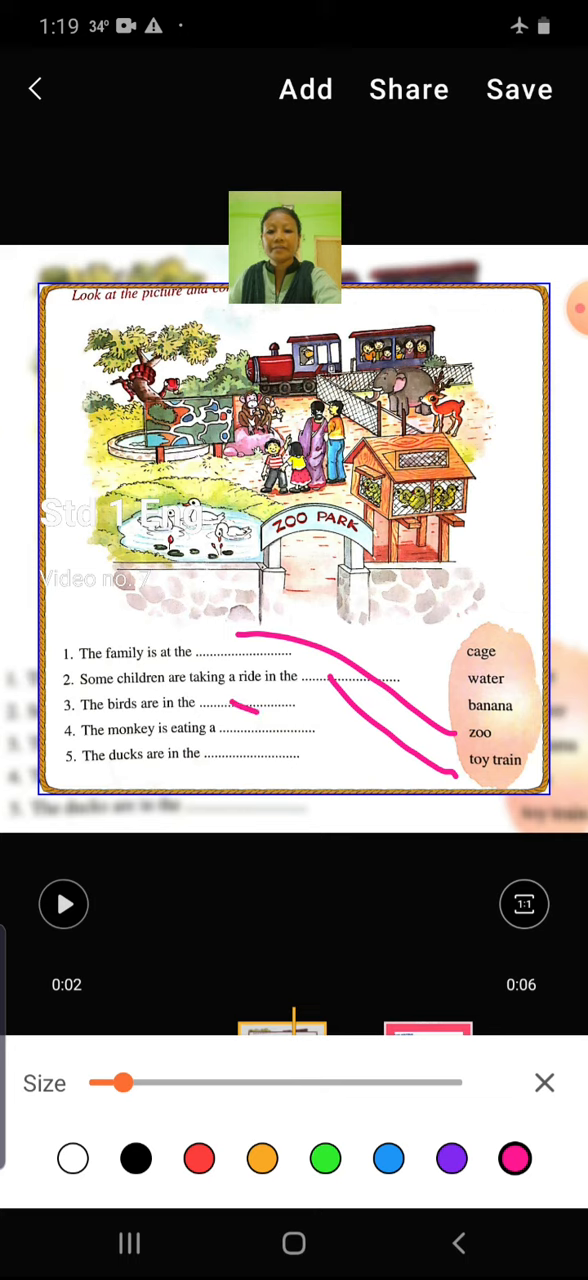
drag(240, 730, 460, 665)
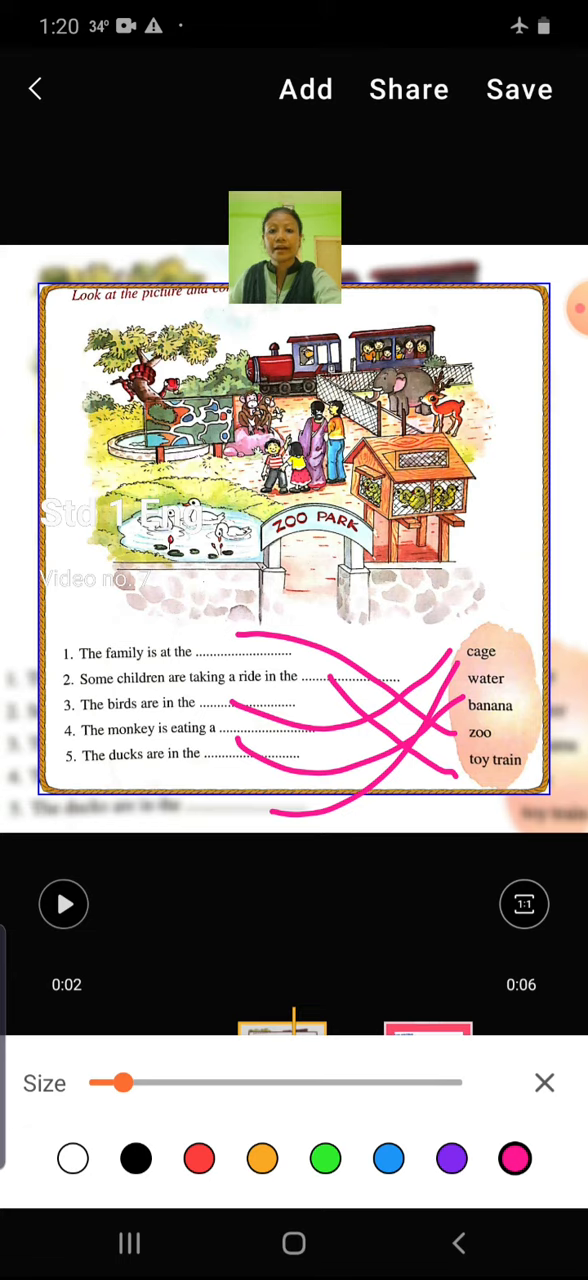
scroll(down, 3)
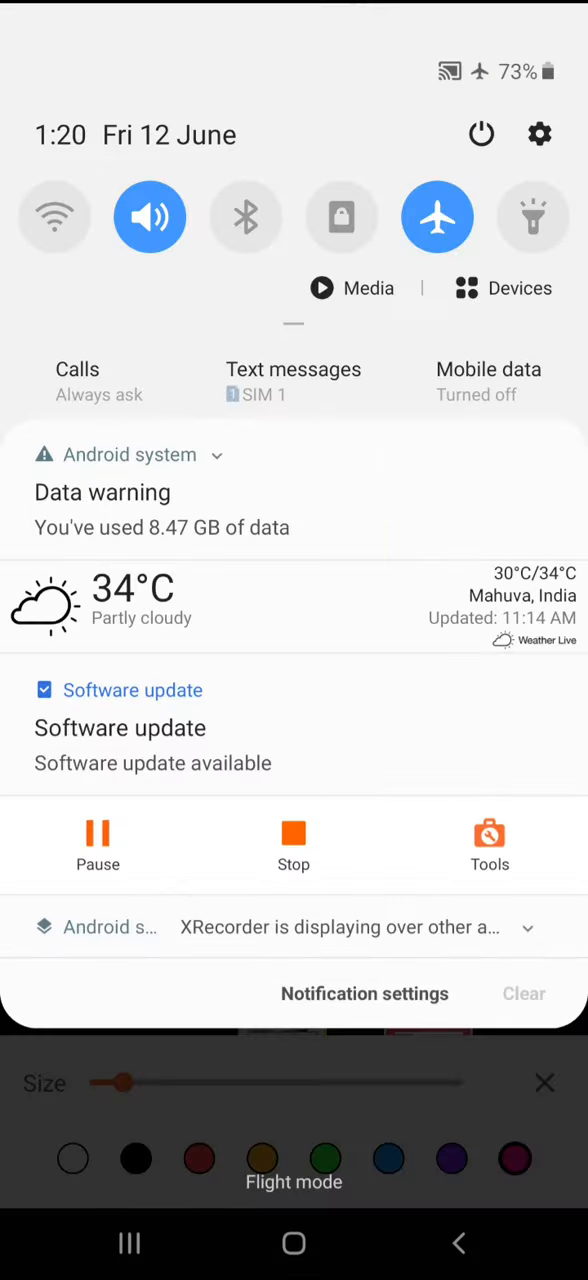